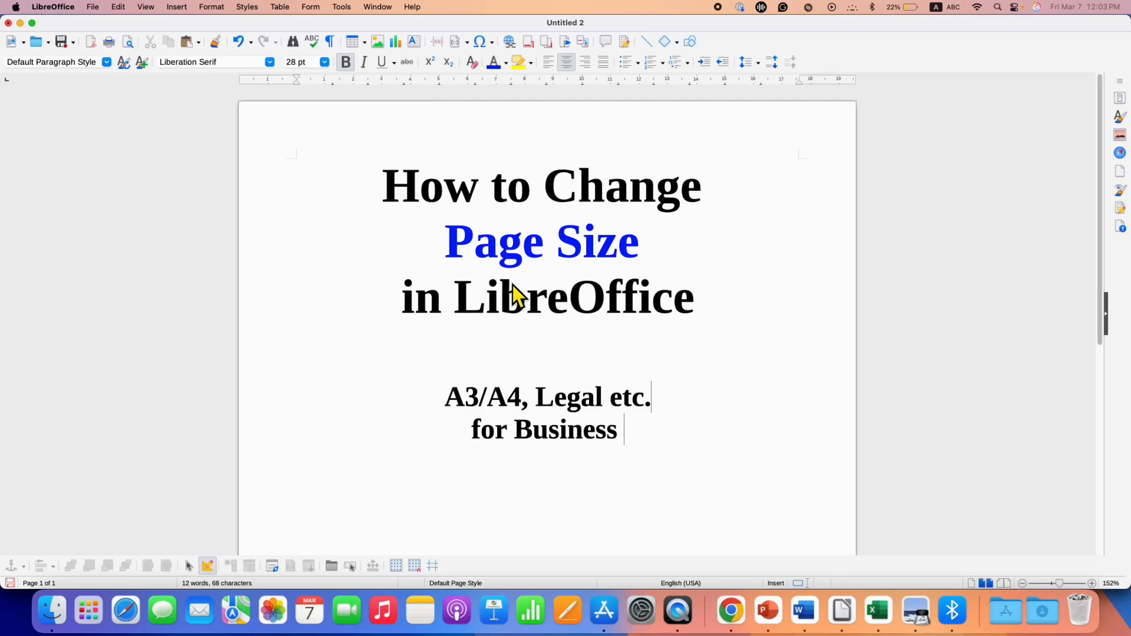
Step: Open the Format menu to reach the Page Style entry
{"action": "left_click_drag", "start_coordinate": [445, 397], "coordinate": [606, 396]}
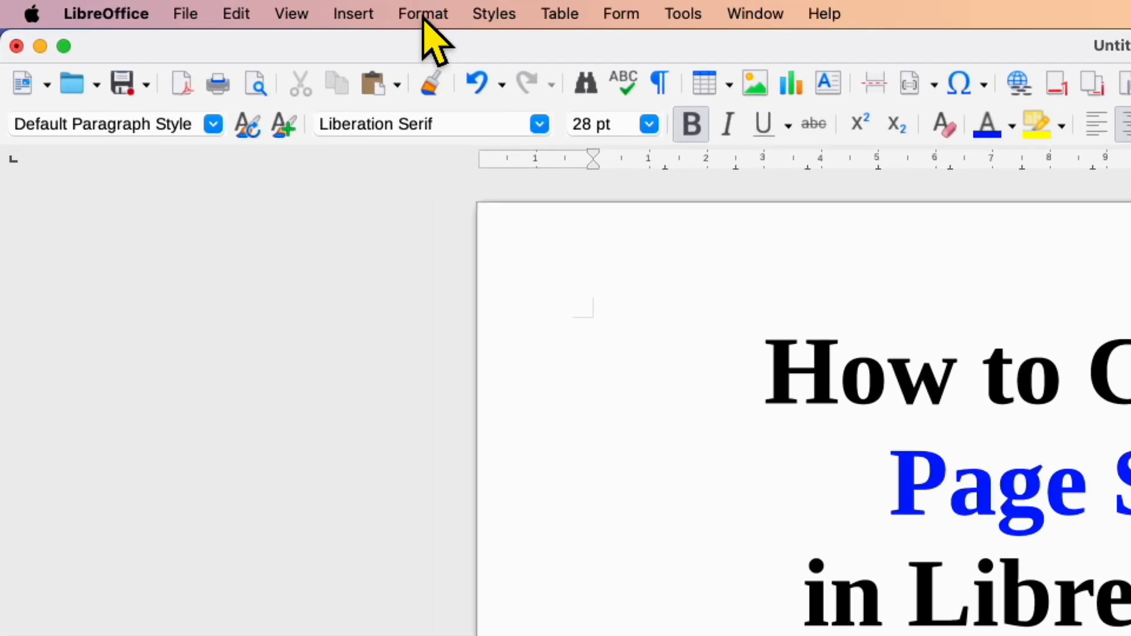
{"action": "left_click", "coordinate": [423, 13]}
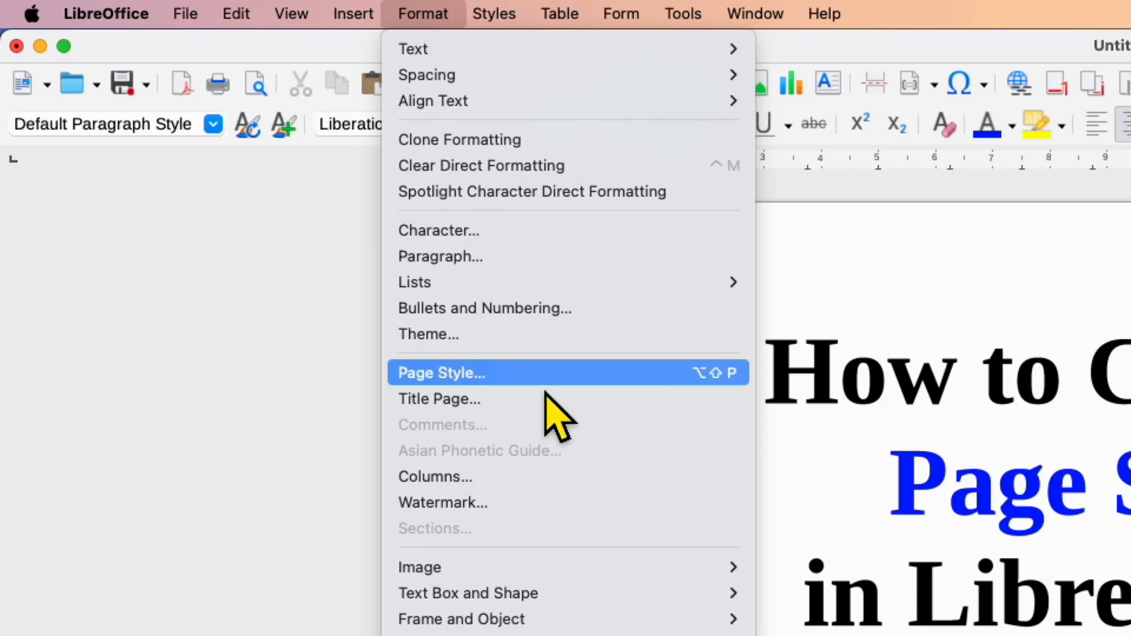
{"action": "mouse_move", "coordinate": [642, 418]}
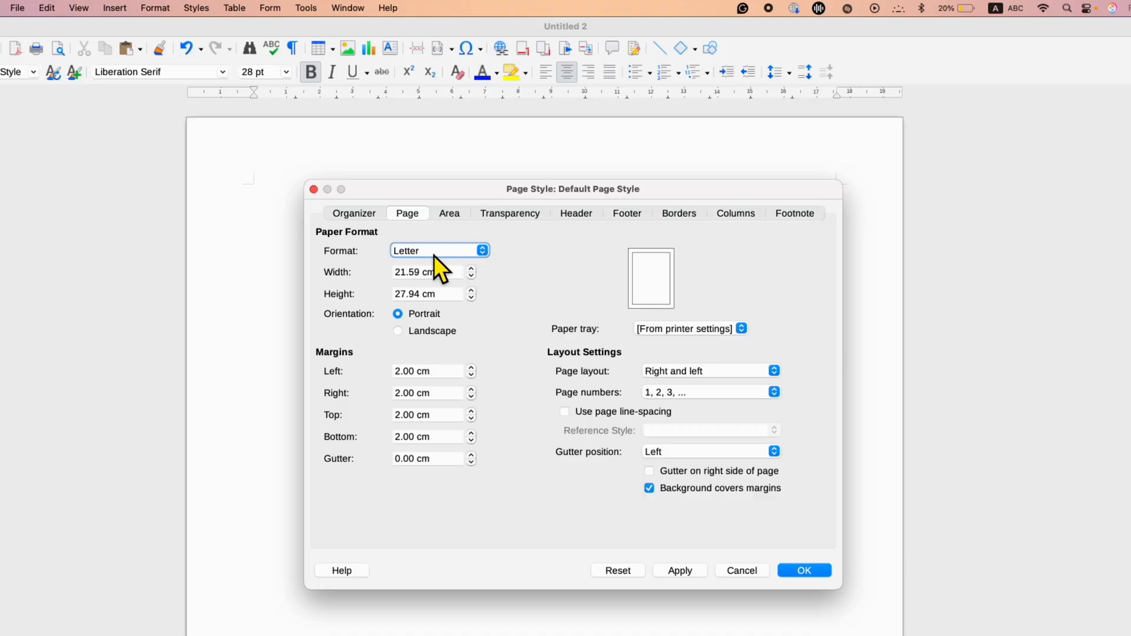
{"action": "mouse_move", "coordinate": [678, 286]}
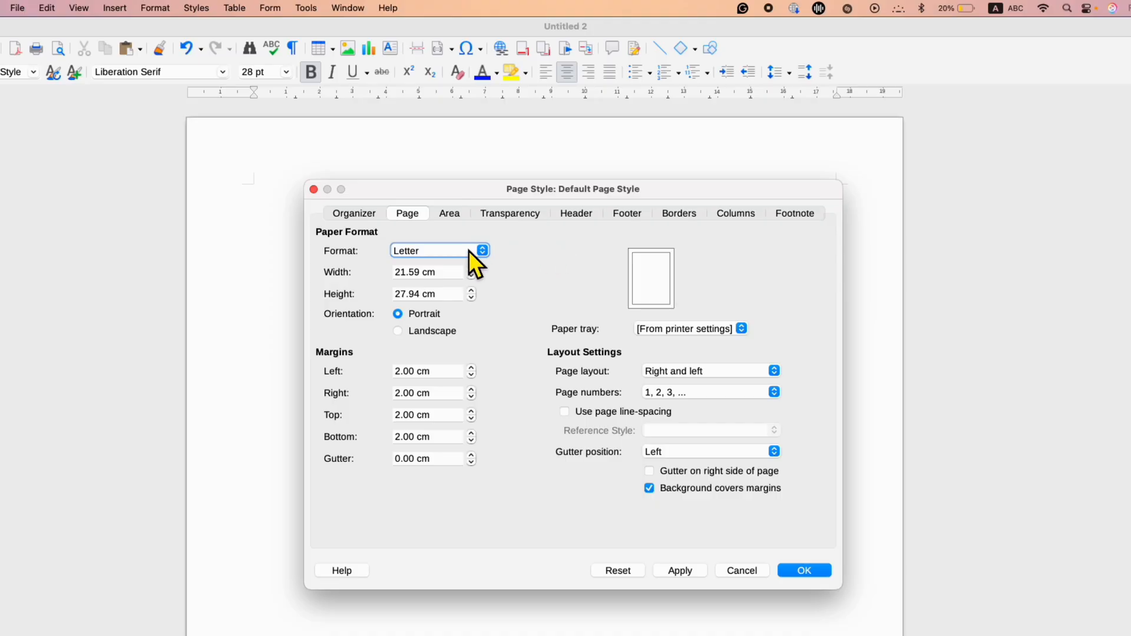
Step: Set the Default Page Style paper format to A4 (21.00 × 29.70 cm) and confirm
{"action": "left_click", "coordinate": [482, 251]}
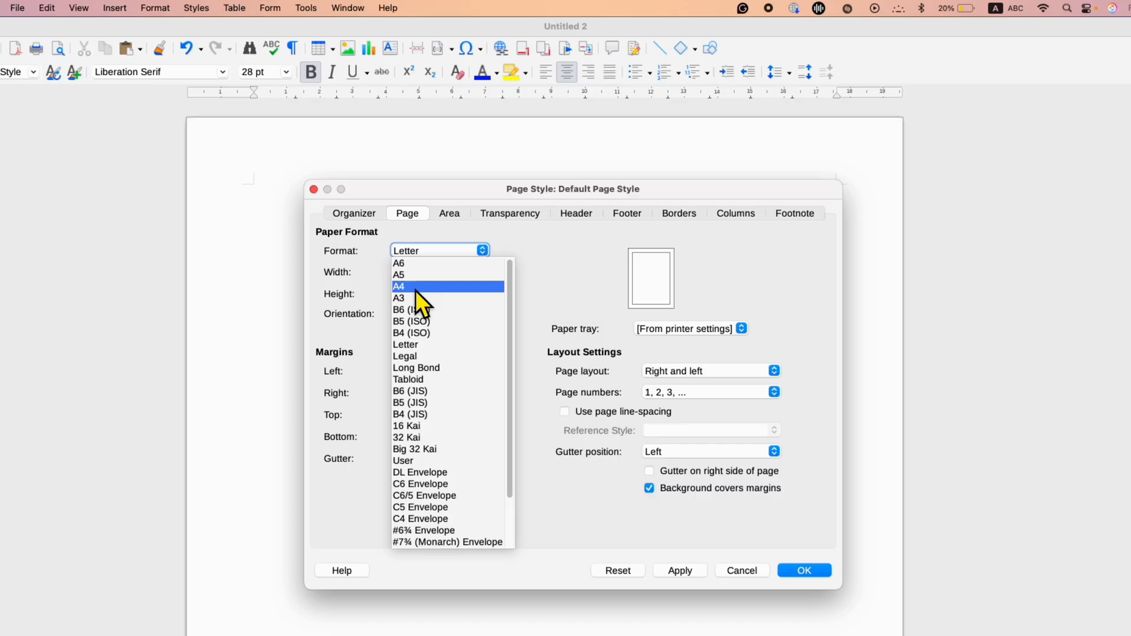
{"action": "left_click", "coordinate": [399, 287]}
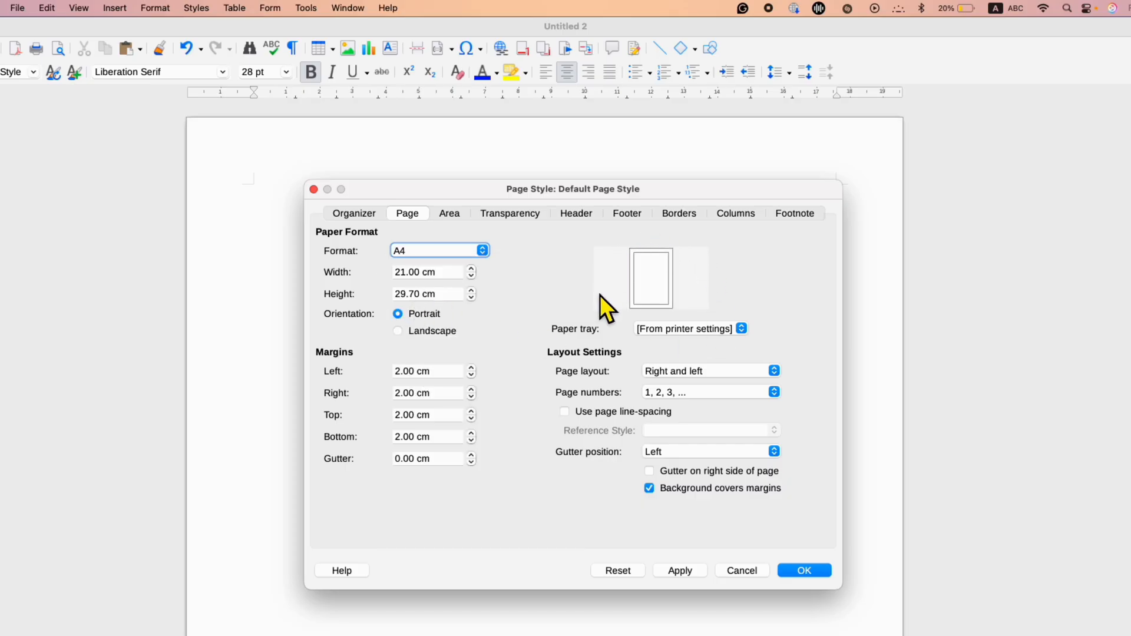
{"action": "mouse_move", "coordinate": [682, 277]}
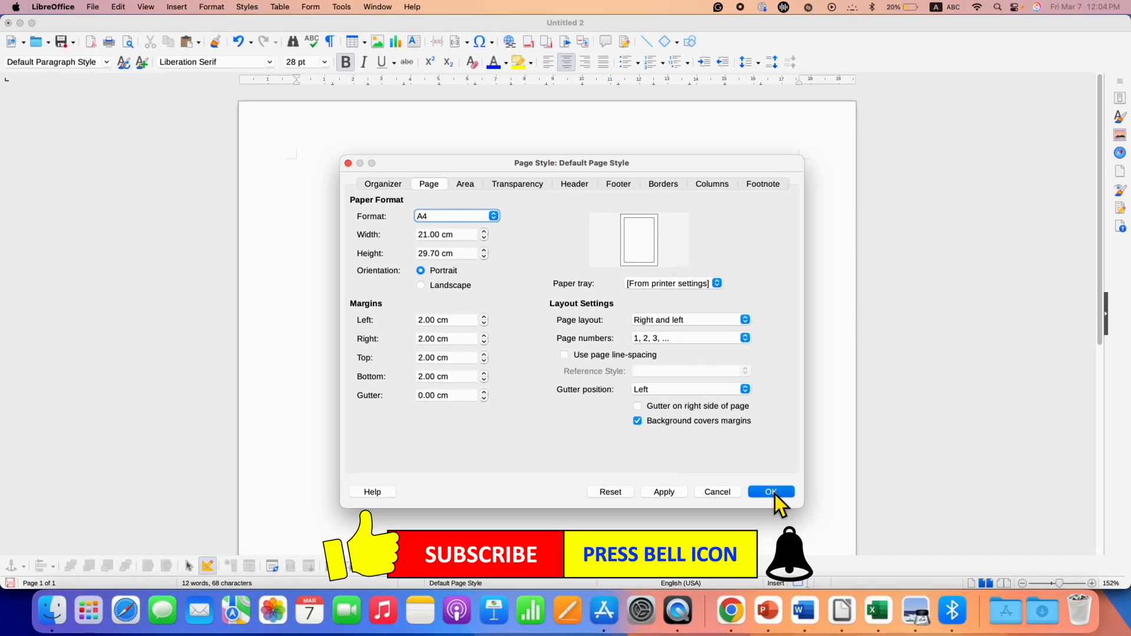
{"action": "left_click", "coordinate": [770, 491]}
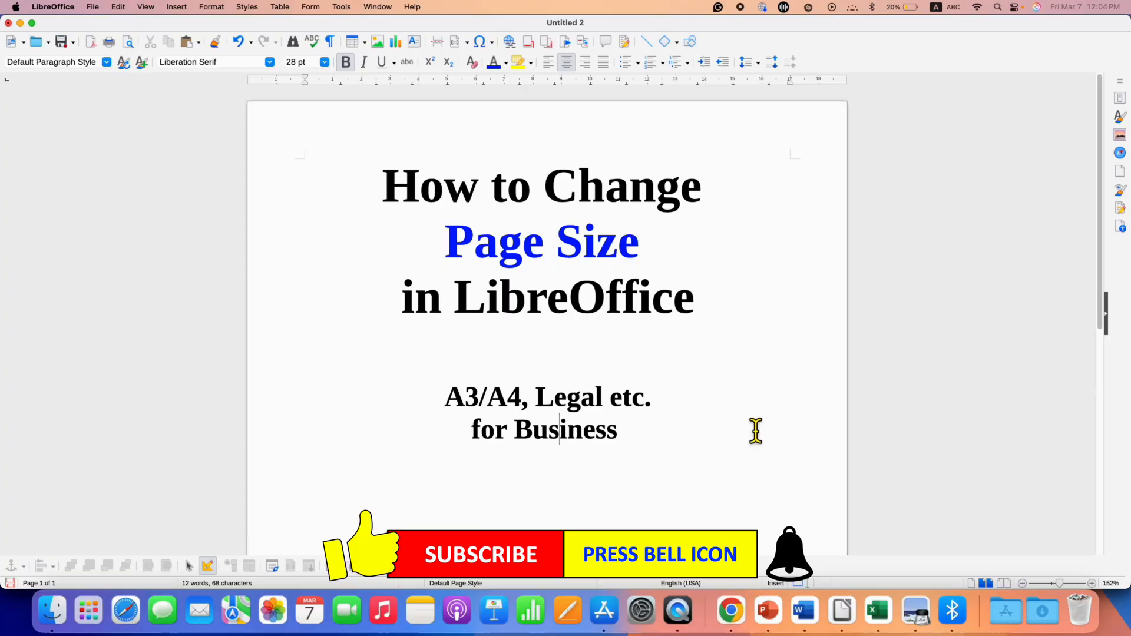